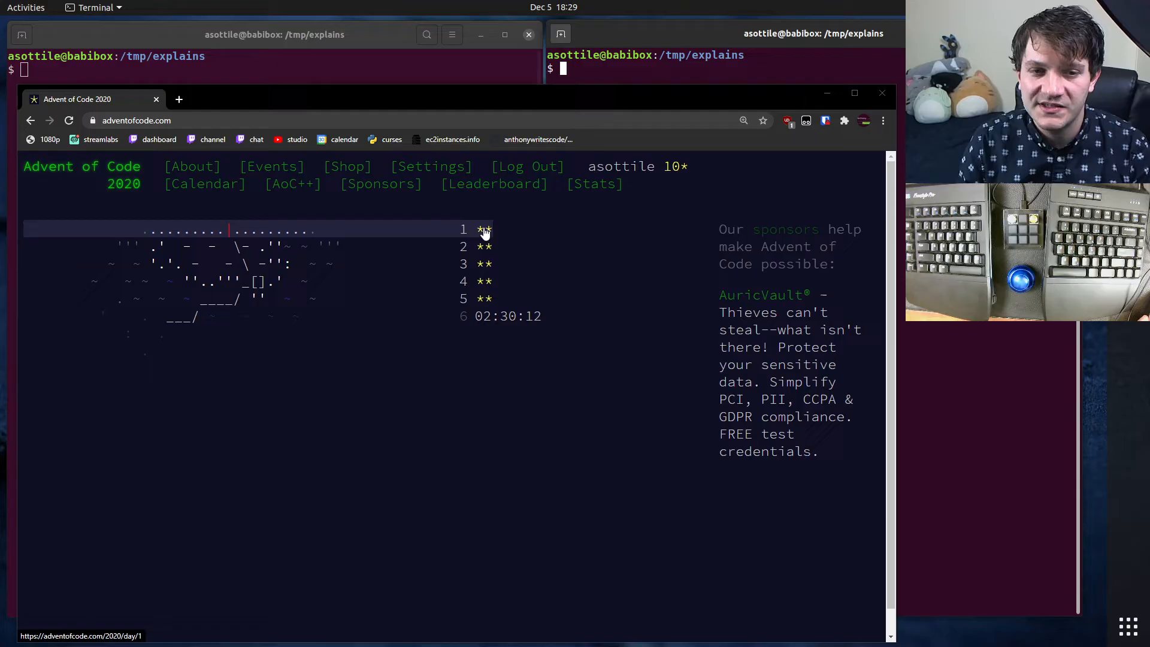
{"action": "mouse_move", "coordinate": [512, 244]}
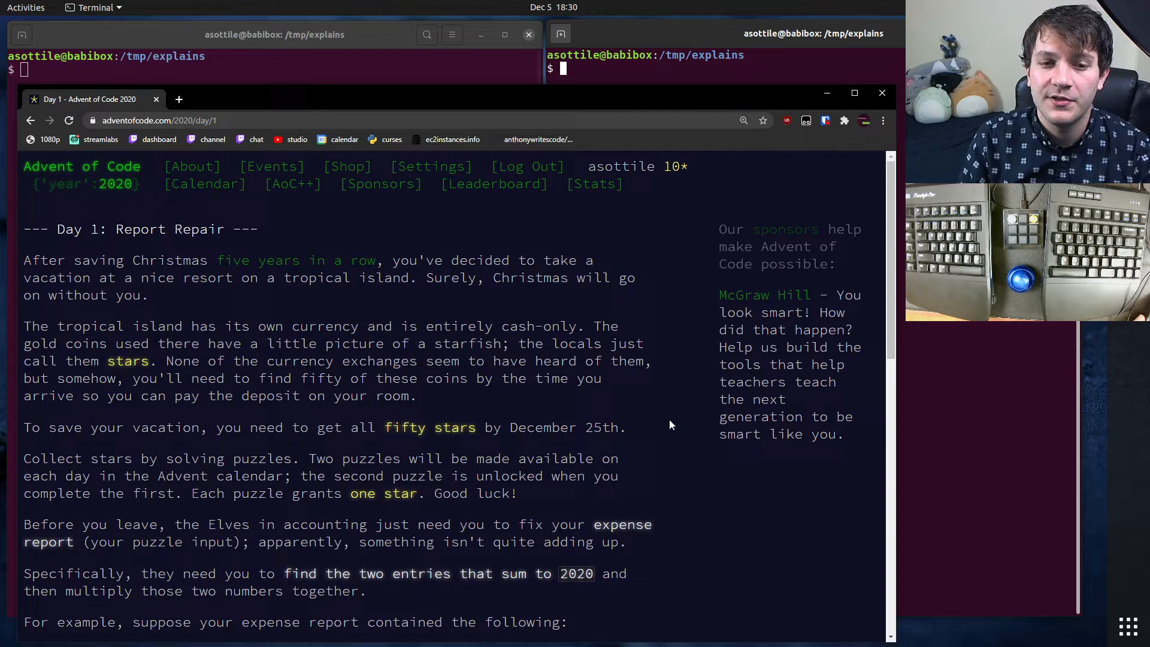
{"action": "scroll", "scroll_direction": "down", "scroll_amount": 3}
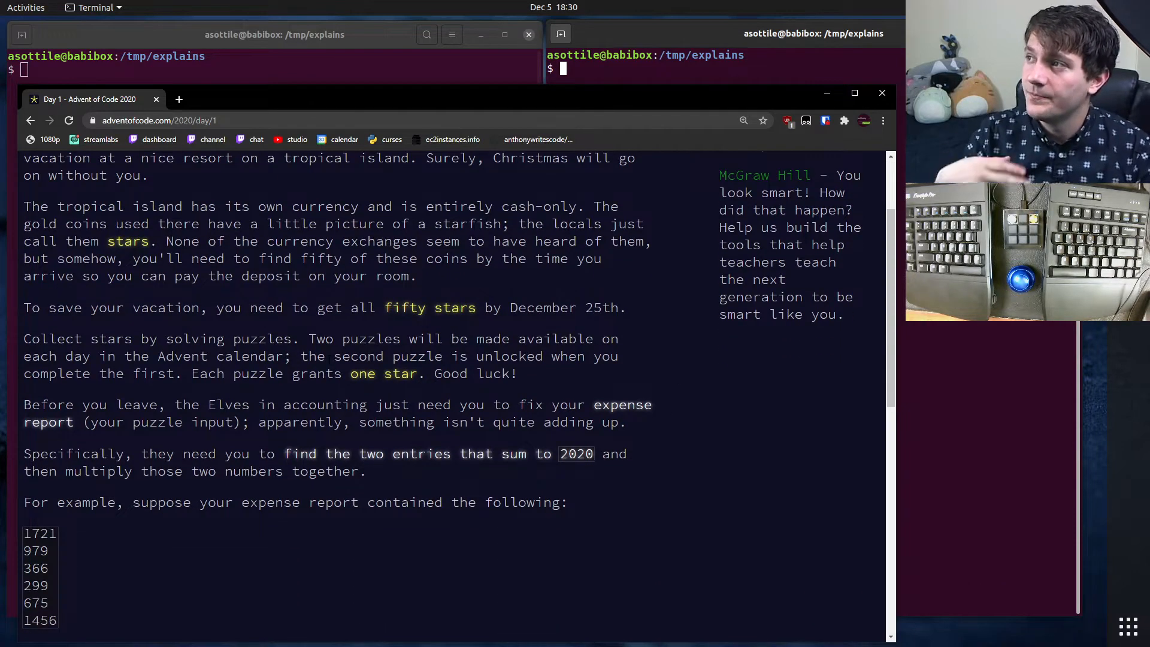
{"action": "scroll", "scroll_direction": "down", "scroll_amount": 3}
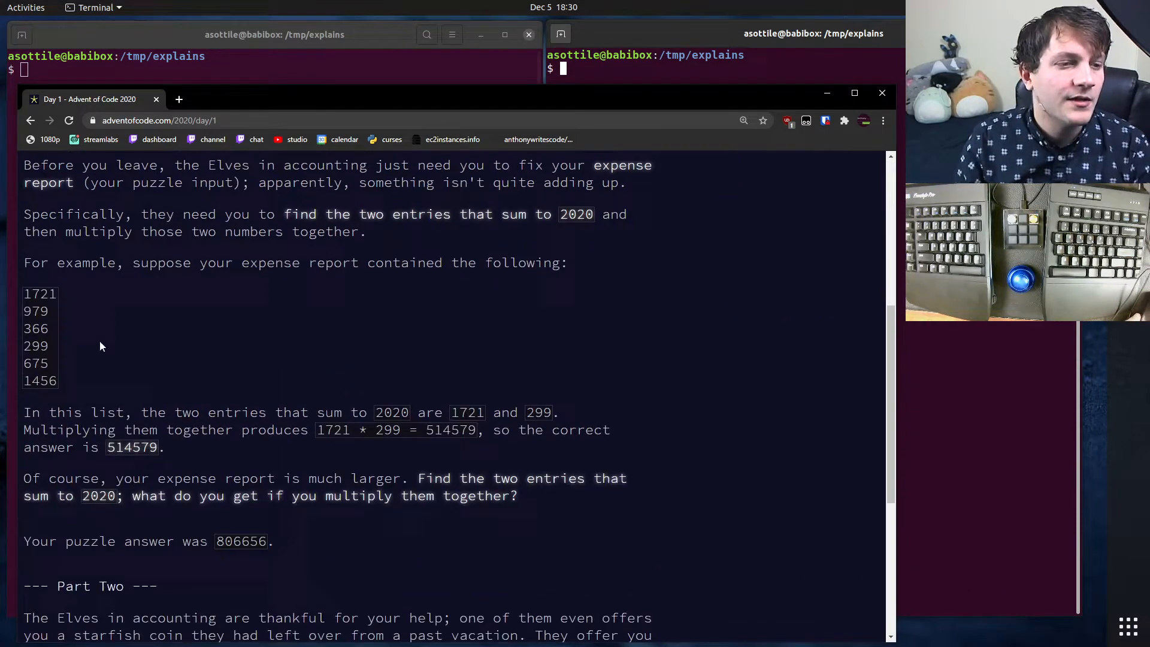
{"action": "scroll", "scroll_direction": "down", "scroll_amount": 3}
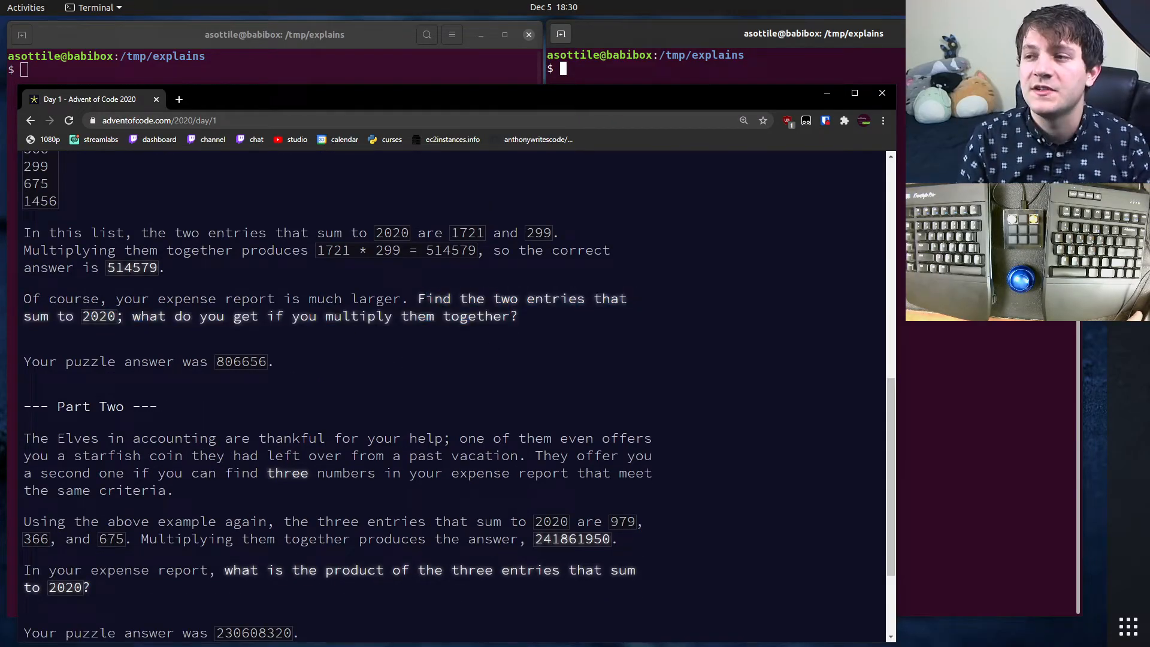
{"action": "scroll", "scroll_direction": "down", "scroll_amount": 3}
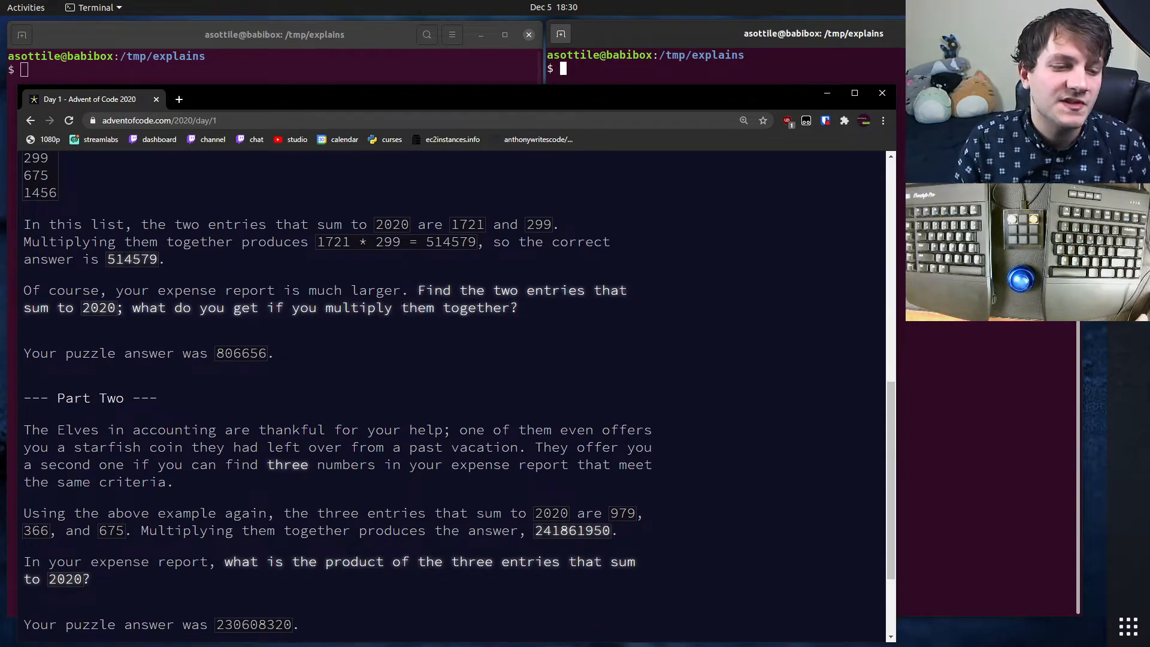
{"action": "scroll", "scroll_direction": "down", "scroll_amount": 3}
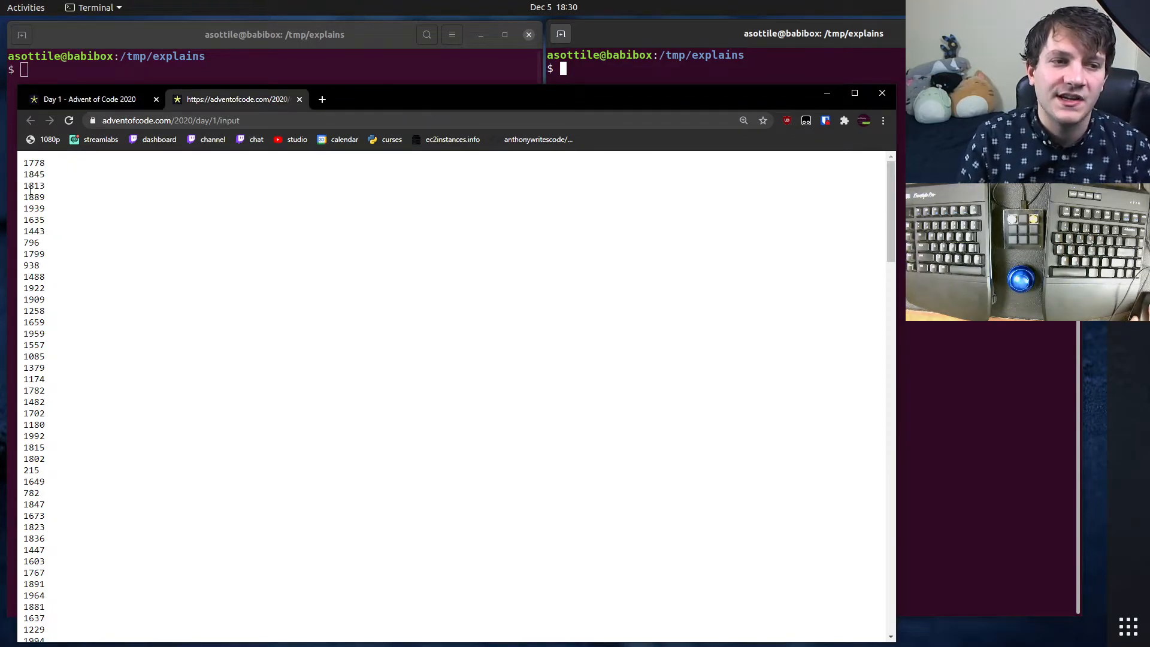
{"action": "mouse_move", "coordinate": [143, 359]}
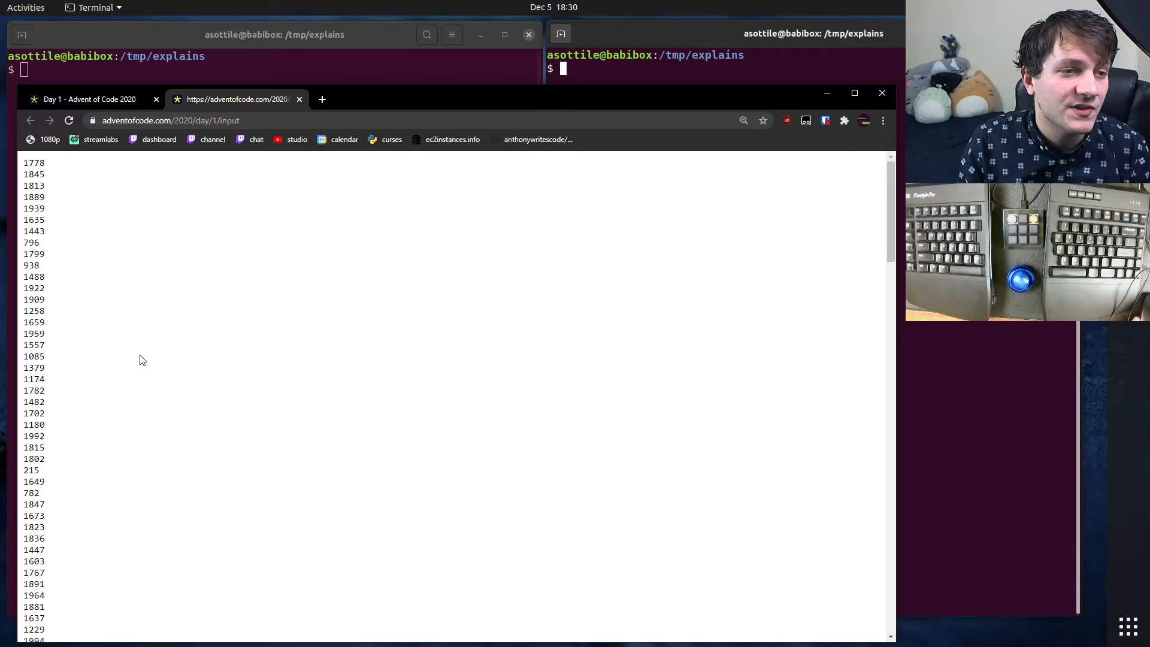
{"action": "mouse_move", "coordinate": [108, 238]}
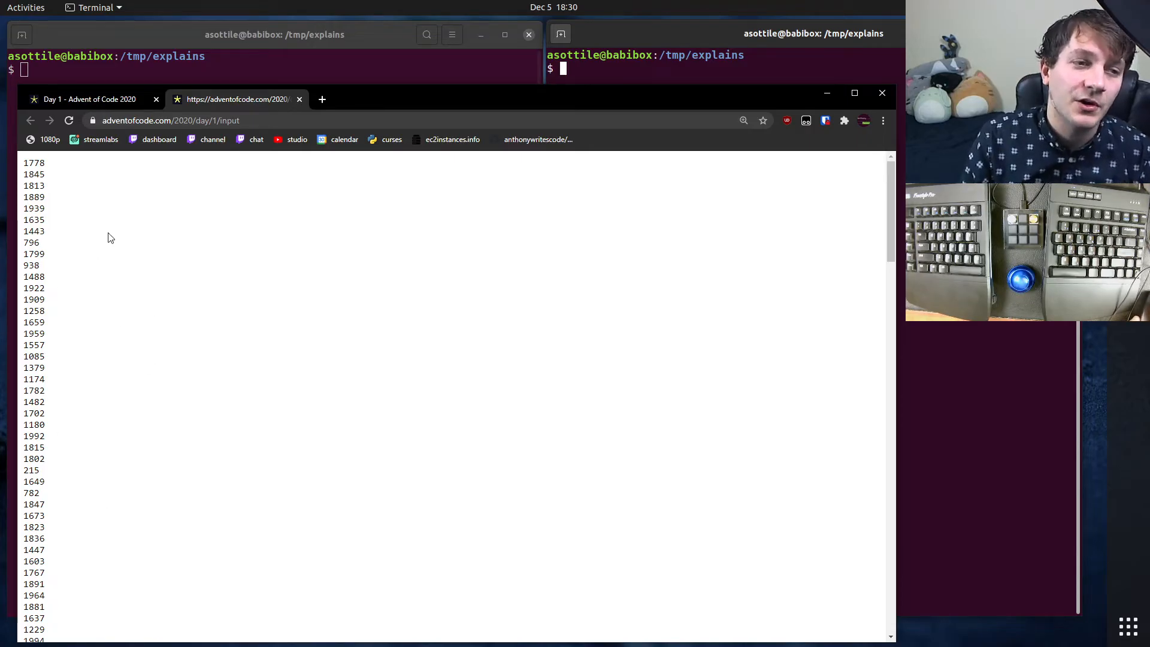
{"action": "mouse_move", "coordinate": [236, 99]}
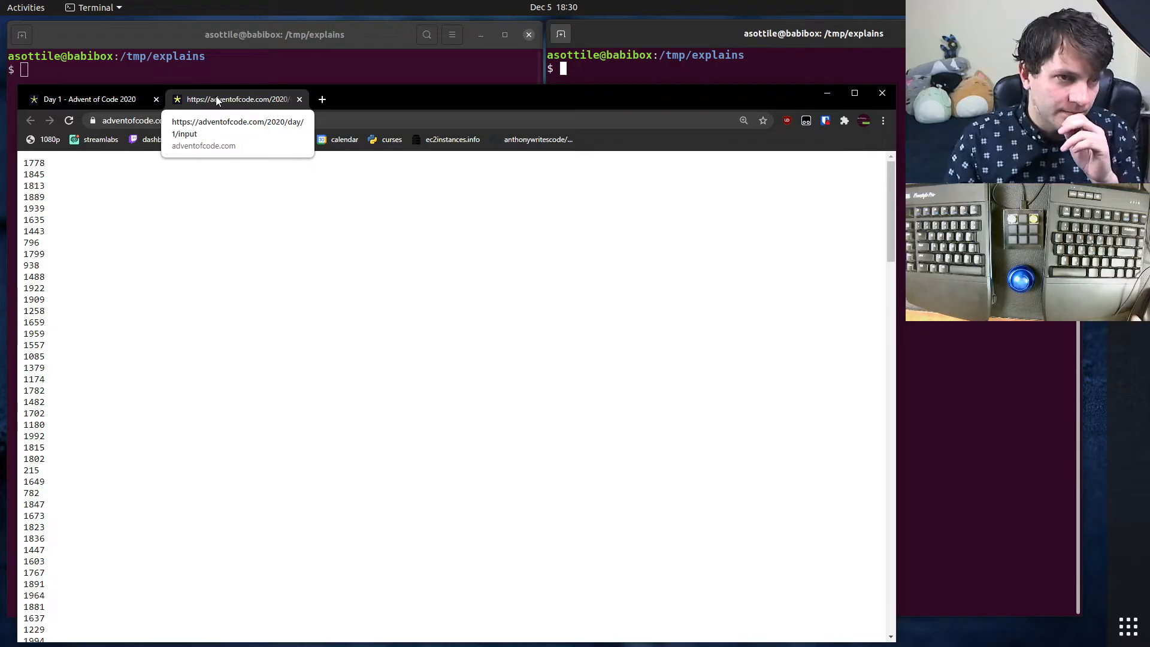
- Open the day 1 puzzle input numbers in a separate browser tab
{"action": "left_click", "coordinate": [88, 99]}
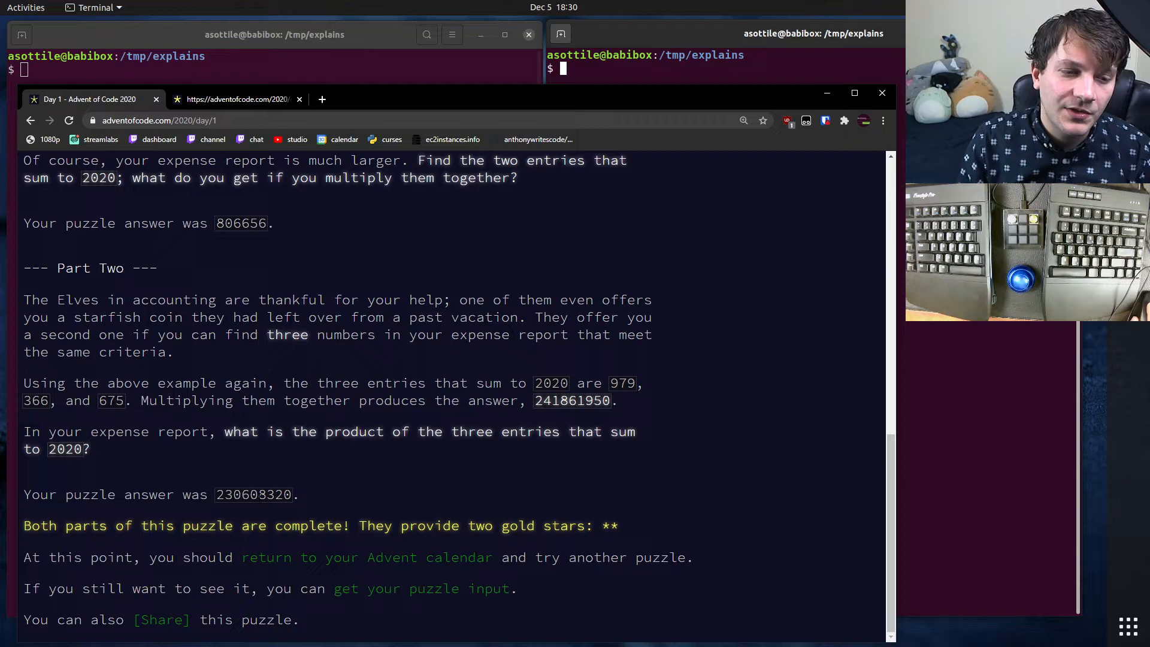
- Select the Part Two answer 230608320 on the Day 1 page
{"action": "double_click", "coordinate": [253, 494]}
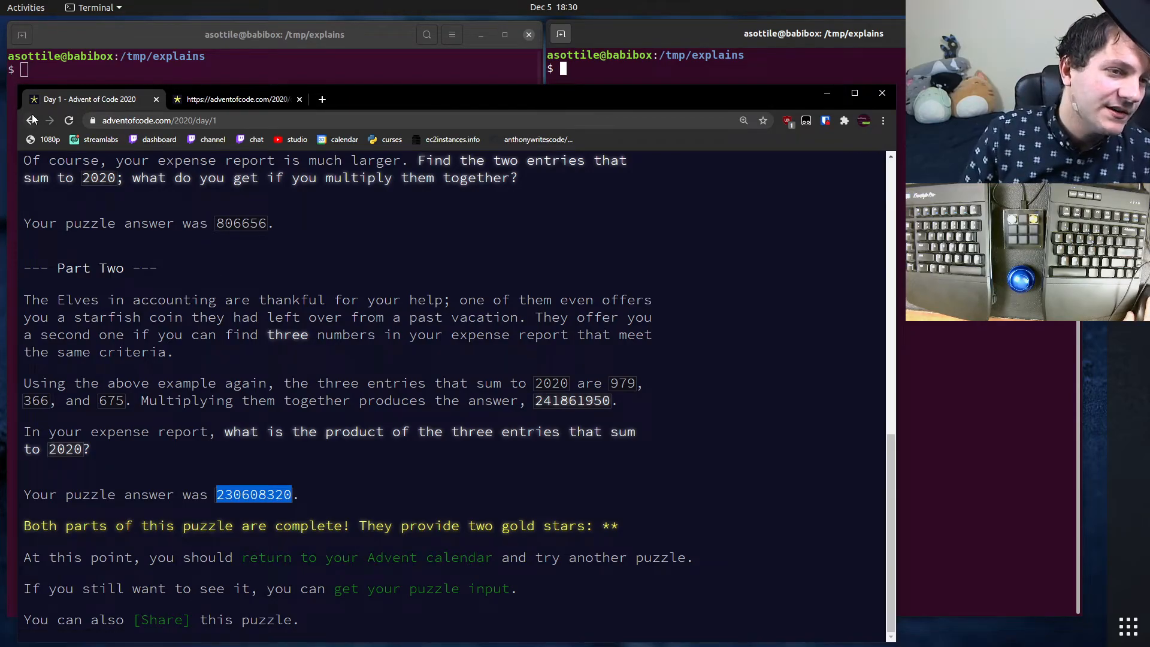
{"action": "mouse_move", "coordinate": [29, 121]}
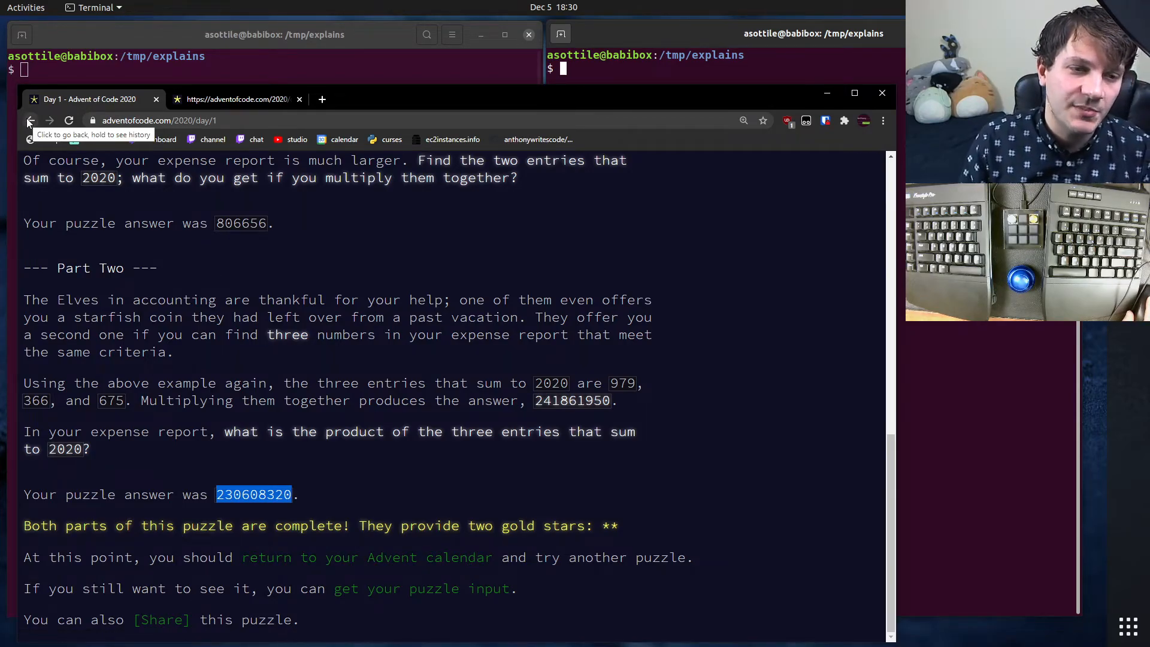
- Go back to the 2020 calendar with days 1–5 fully starred
{"action": "left_click", "coordinate": [30, 120]}
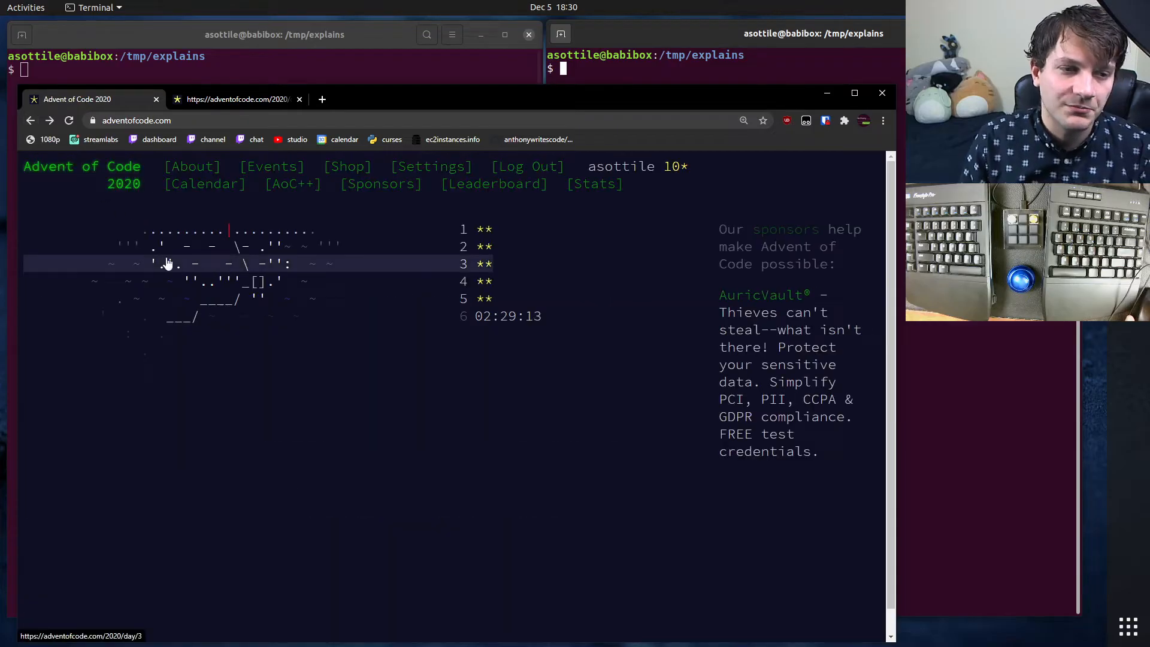
{"action": "mouse_move", "coordinate": [251, 510]}
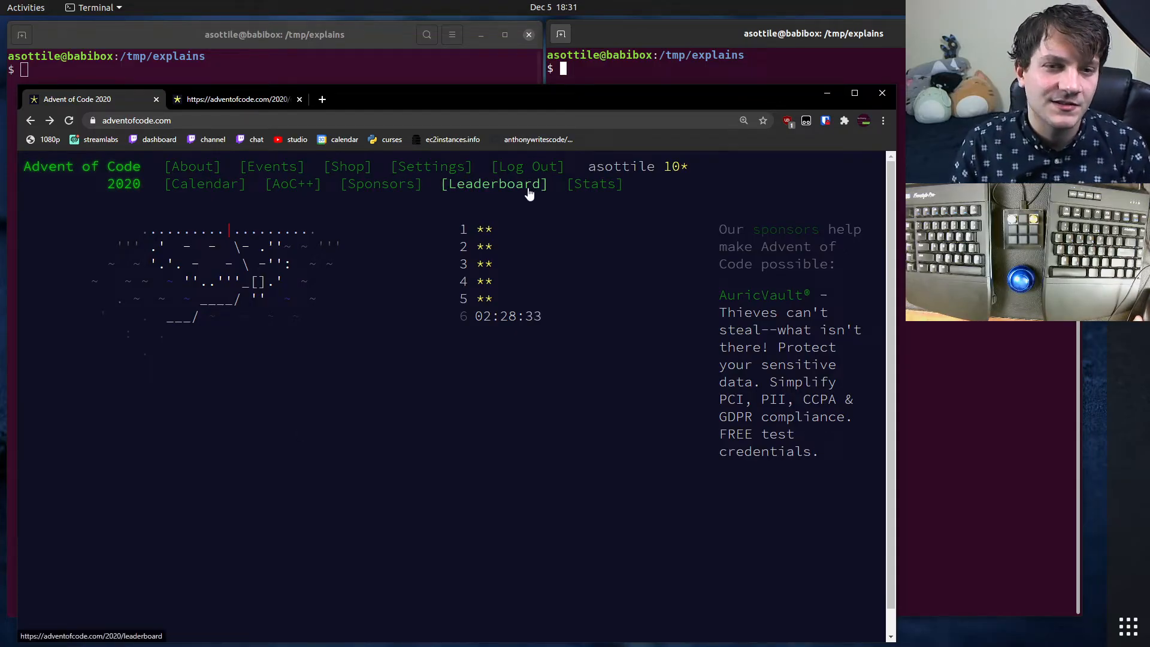
- Open the 2020 leaderboard and search it for asottile at rank 87
{"action": "left_click", "coordinate": [494, 183]}
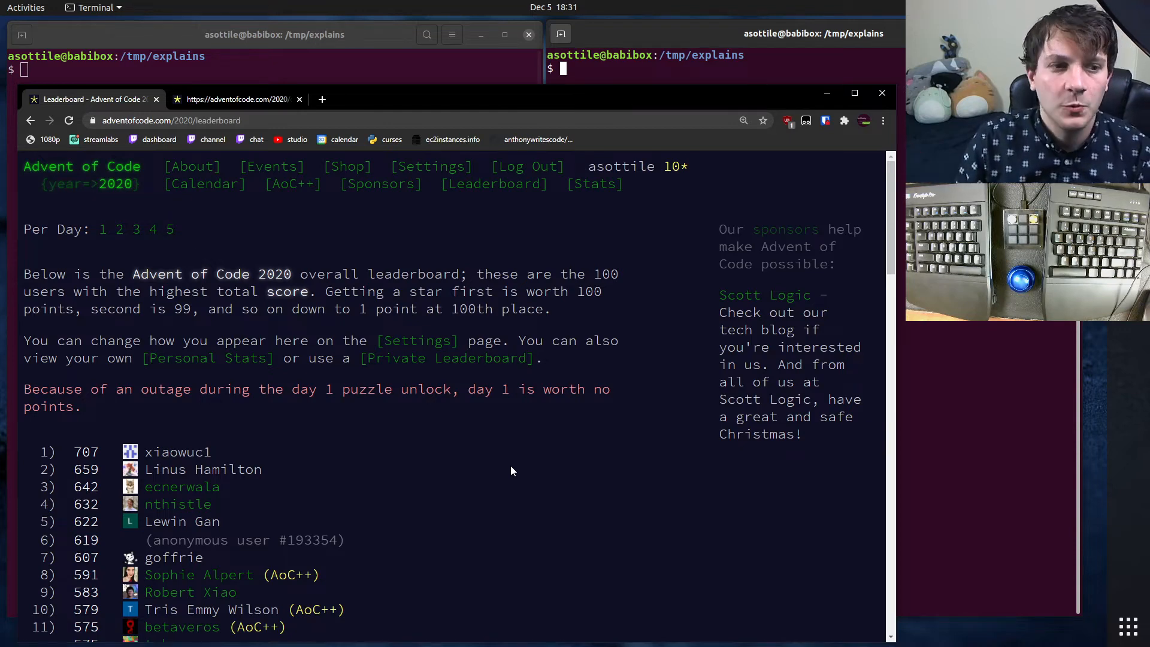
{"action": "key", "text": "ctrl+f"}
{"action": "type", "text": "asottile"}
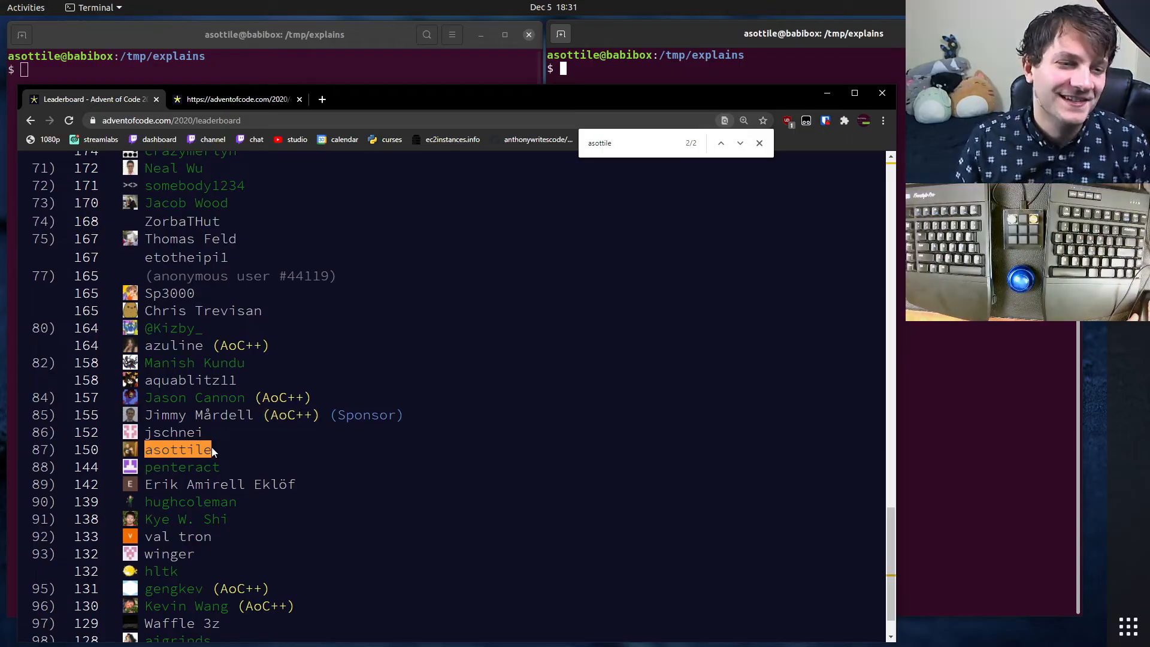
{"action": "mouse_move", "coordinate": [311, 452]}
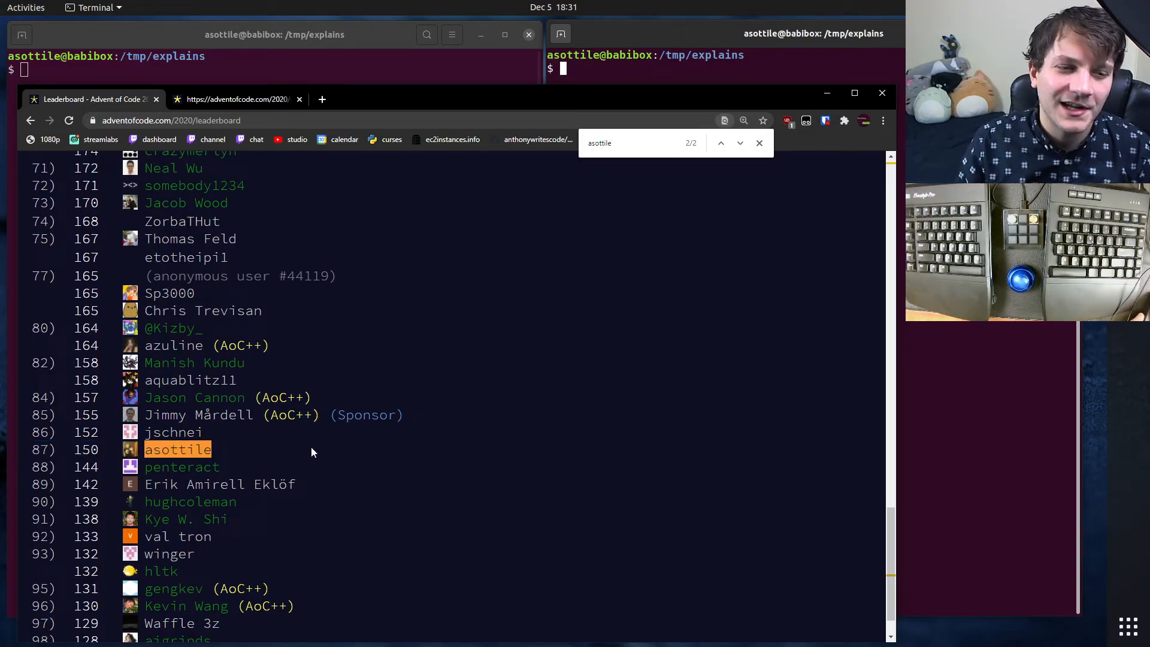
{"action": "mouse_move", "coordinate": [259, 465]}
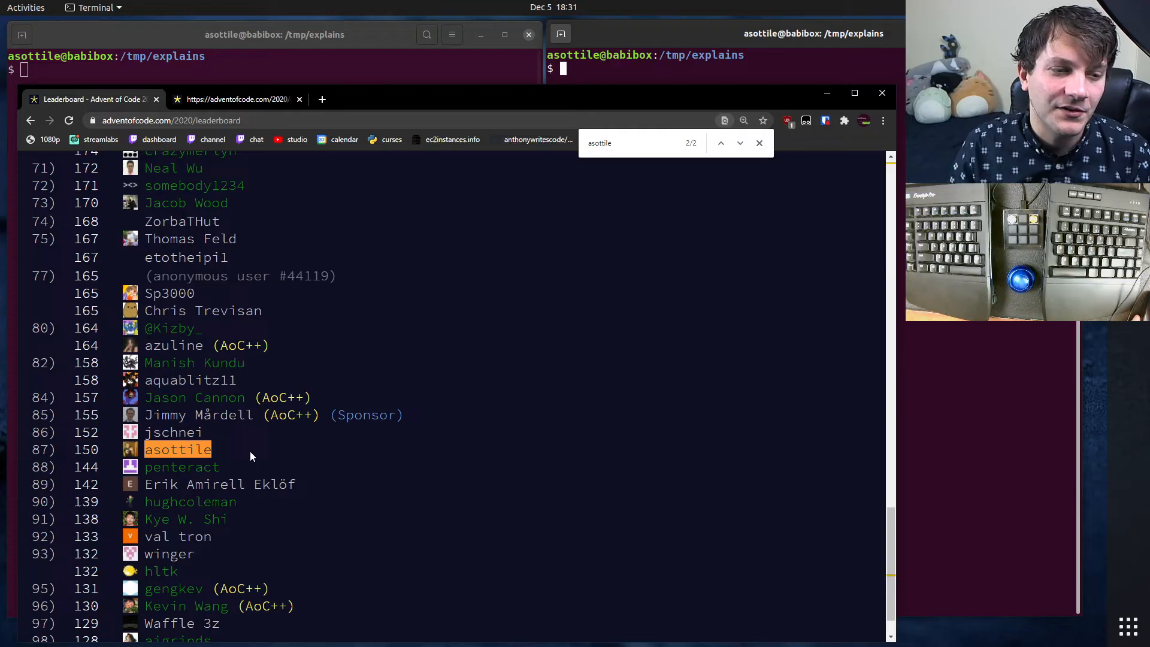
{"action": "mouse_move", "coordinate": [369, 452]}
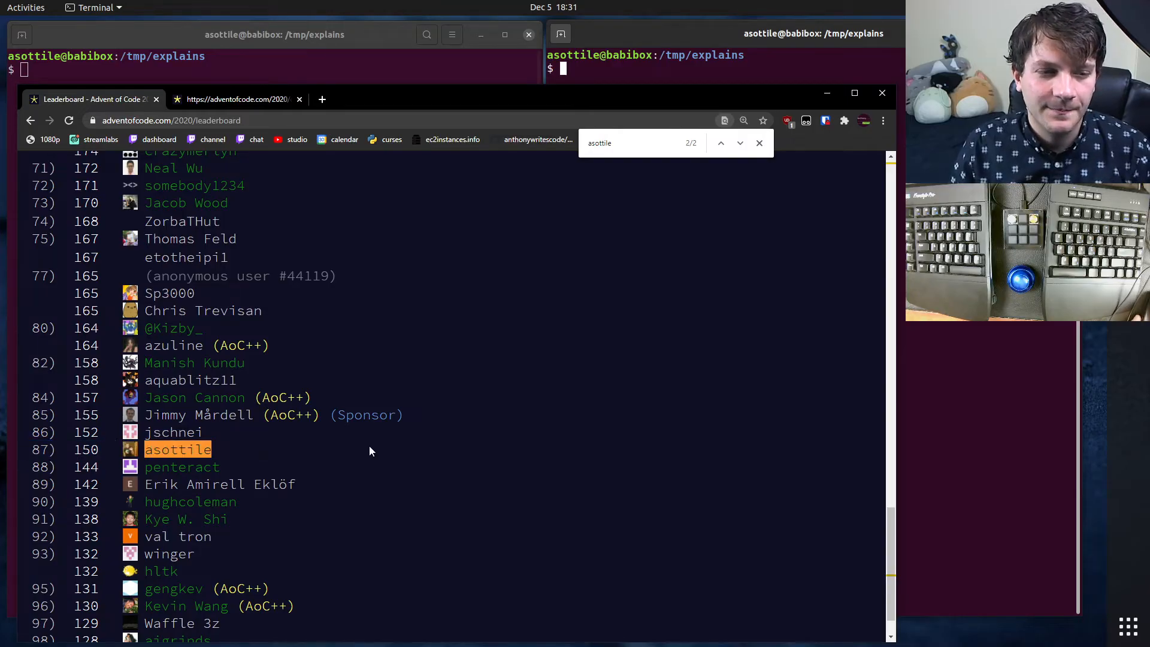
{"action": "mouse_move", "coordinate": [525, 546]}
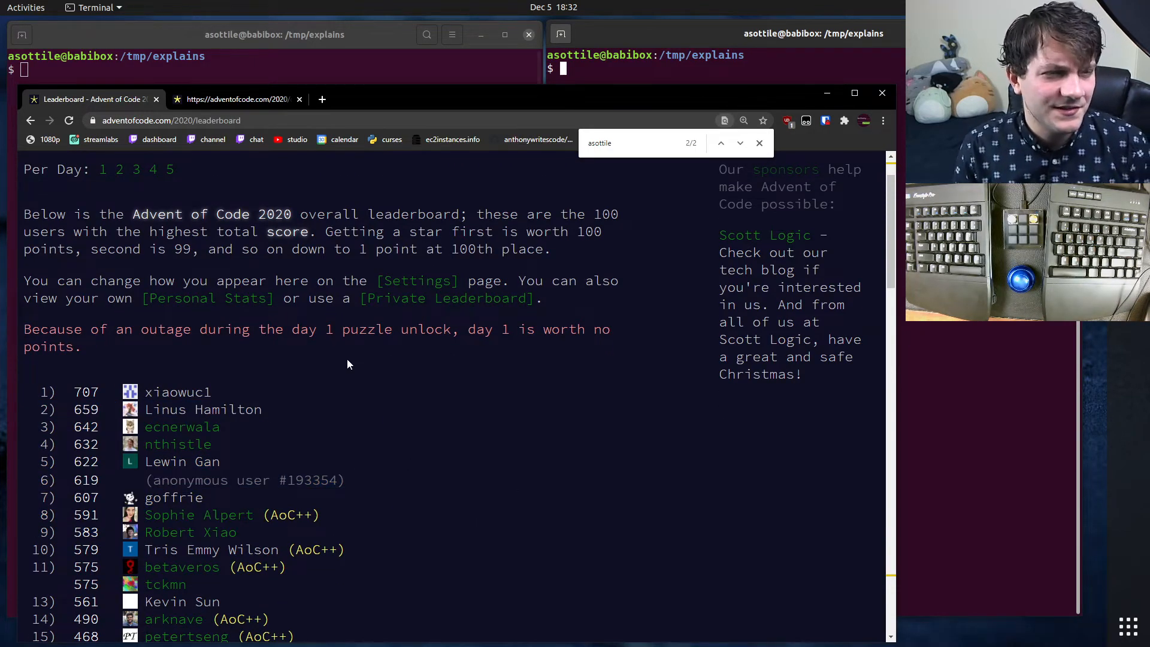
{"action": "mouse_move", "coordinate": [413, 426]}
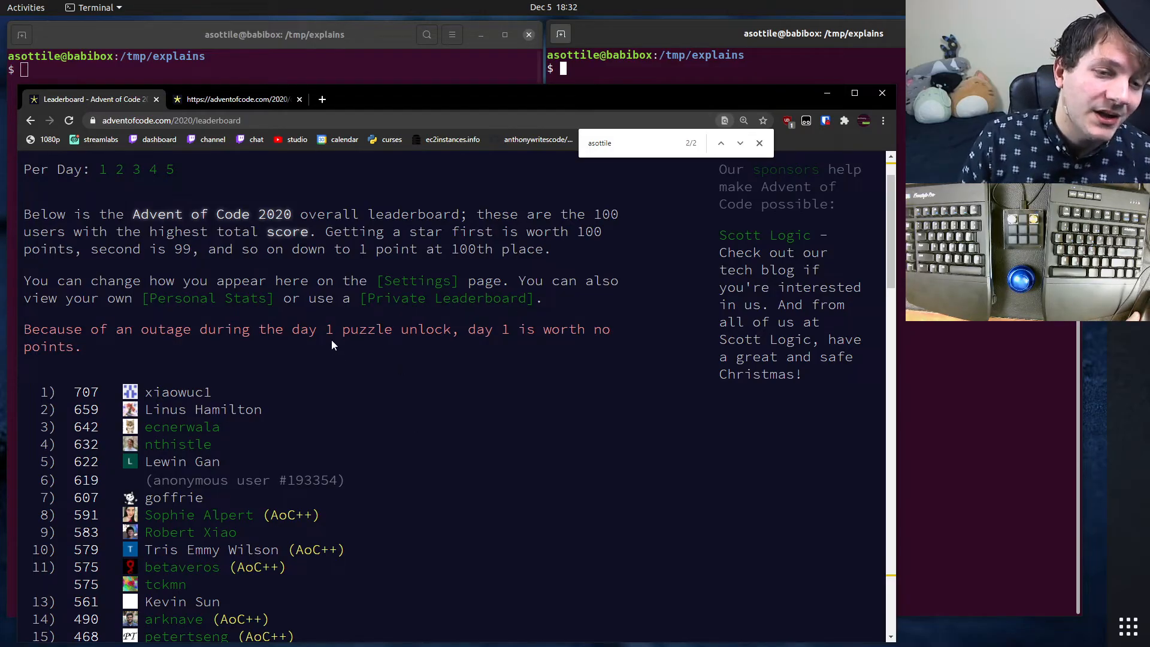
- Select the private leaderboard join code and view its standings, asottile second
{"action": "left_click", "coordinate": [446, 298]}
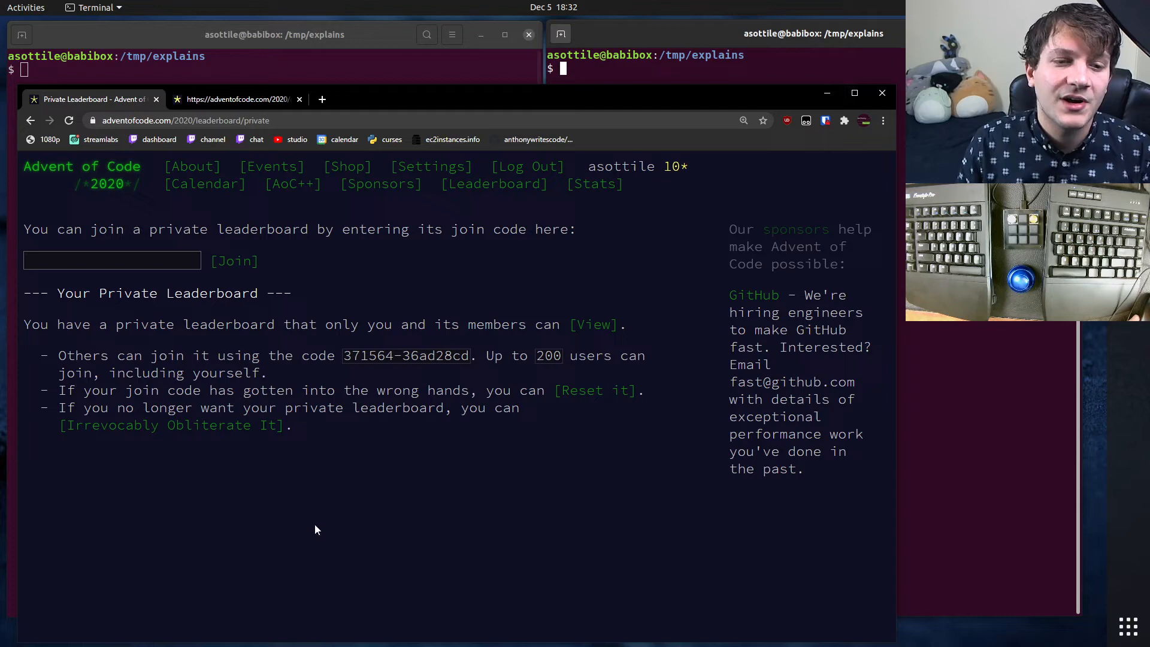
{"action": "double_click", "coordinate": [405, 356]}
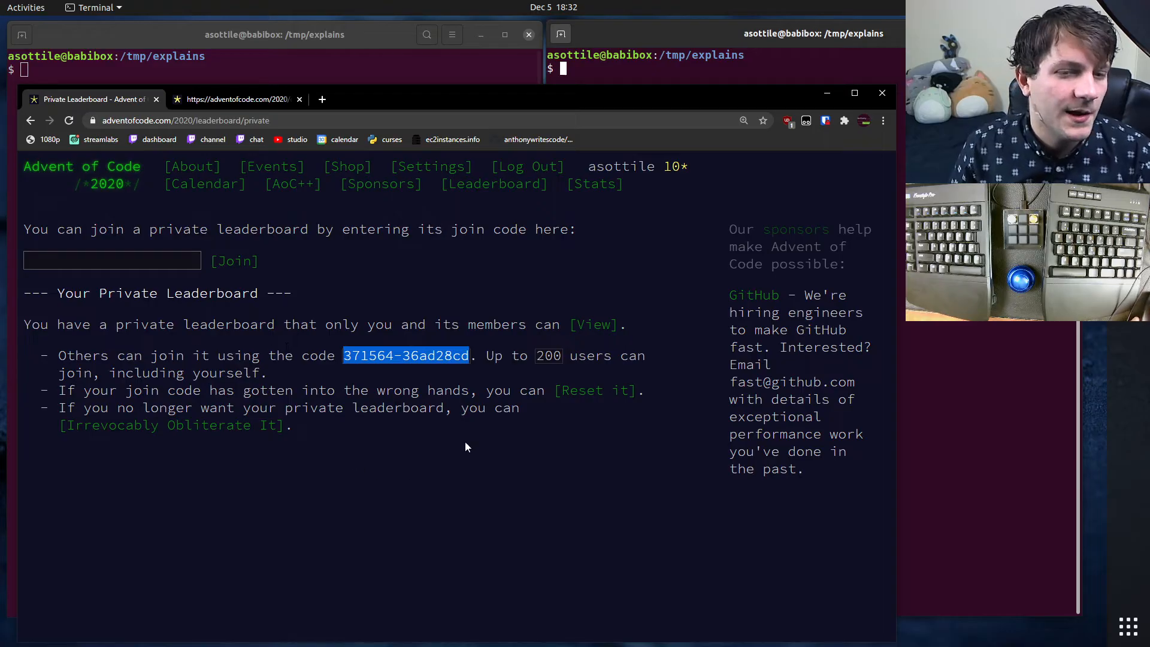
{"action": "left_click", "coordinate": [594, 324]}
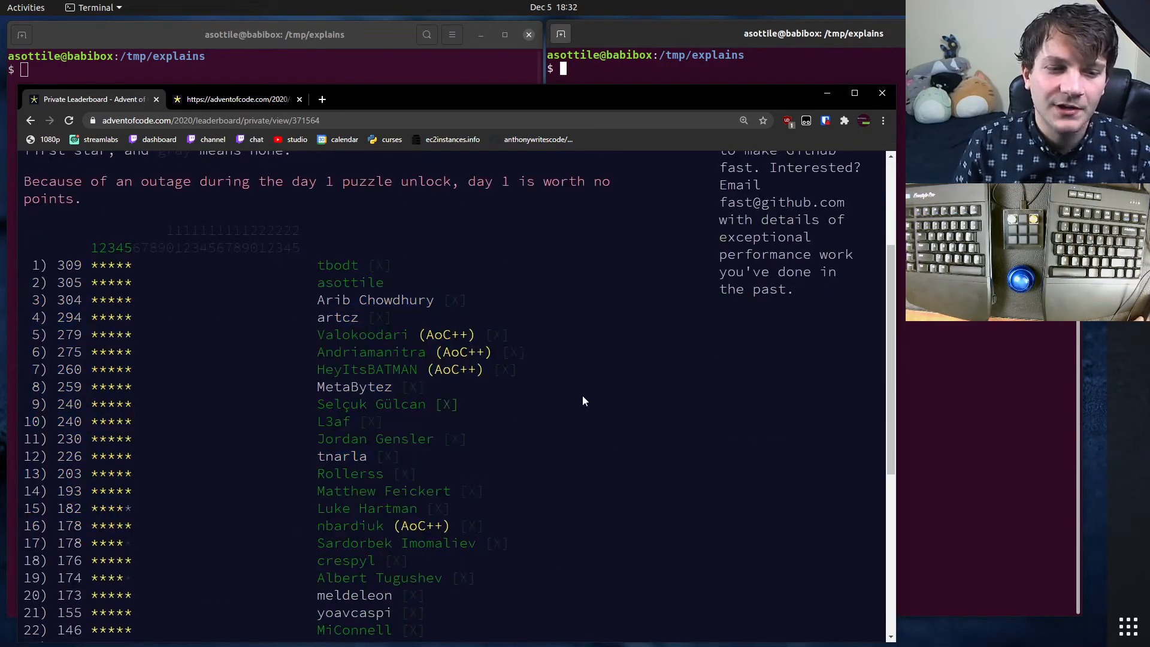
{"action": "mouse_move", "coordinate": [483, 517]}
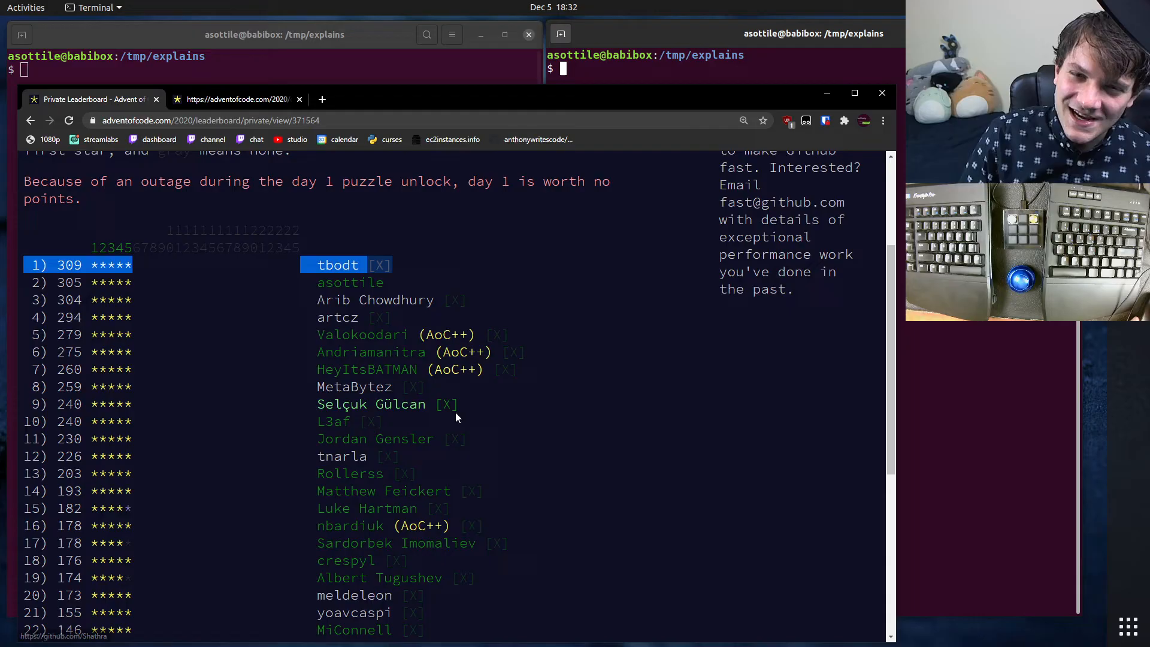
- Scroll through the private leaderboard member rankings and back to the top
{"action": "scroll", "scroll_direction": "down", "scroll_amount": 3}
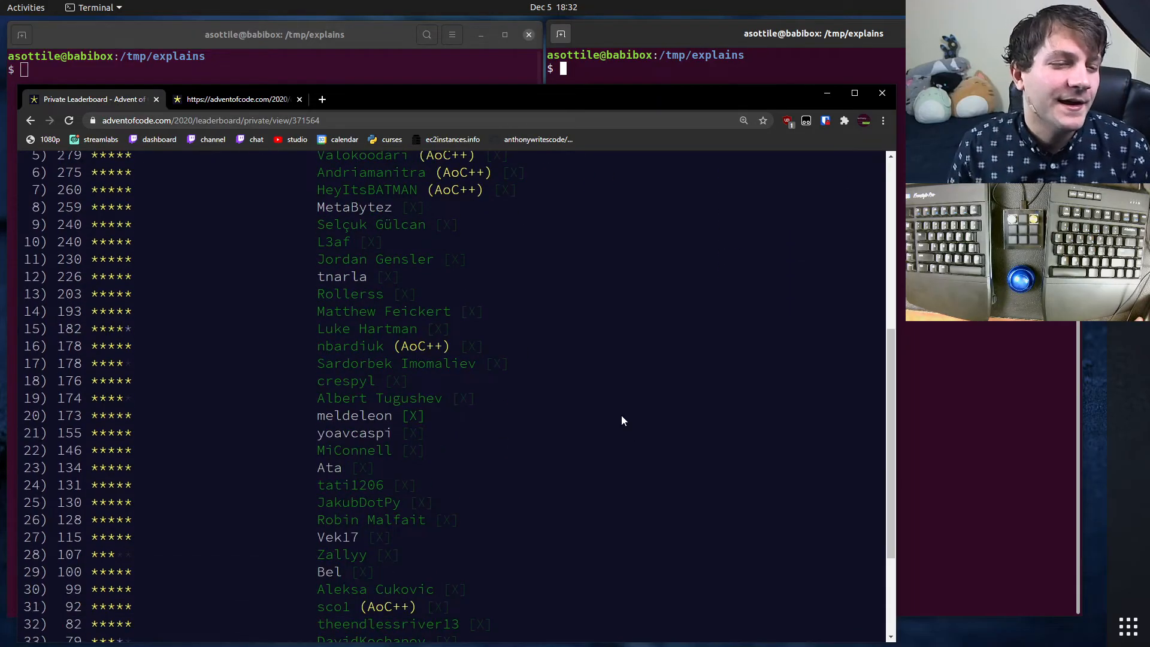
{"action": "scroll", "scroll_direction": "up", "scroll_amount": 3}
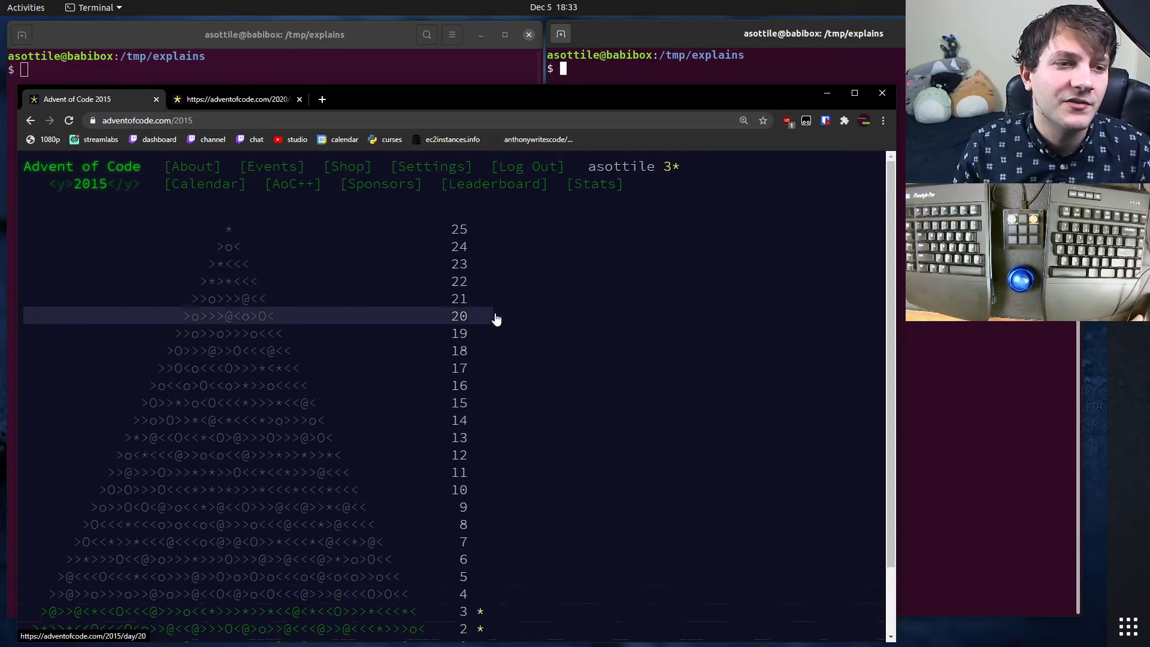
- Scroll the 2015 calendar to reveal lower days, stars on days 1–3
{"action": "scroll", "scroll_direction": "down", "scroll_amount": 3}
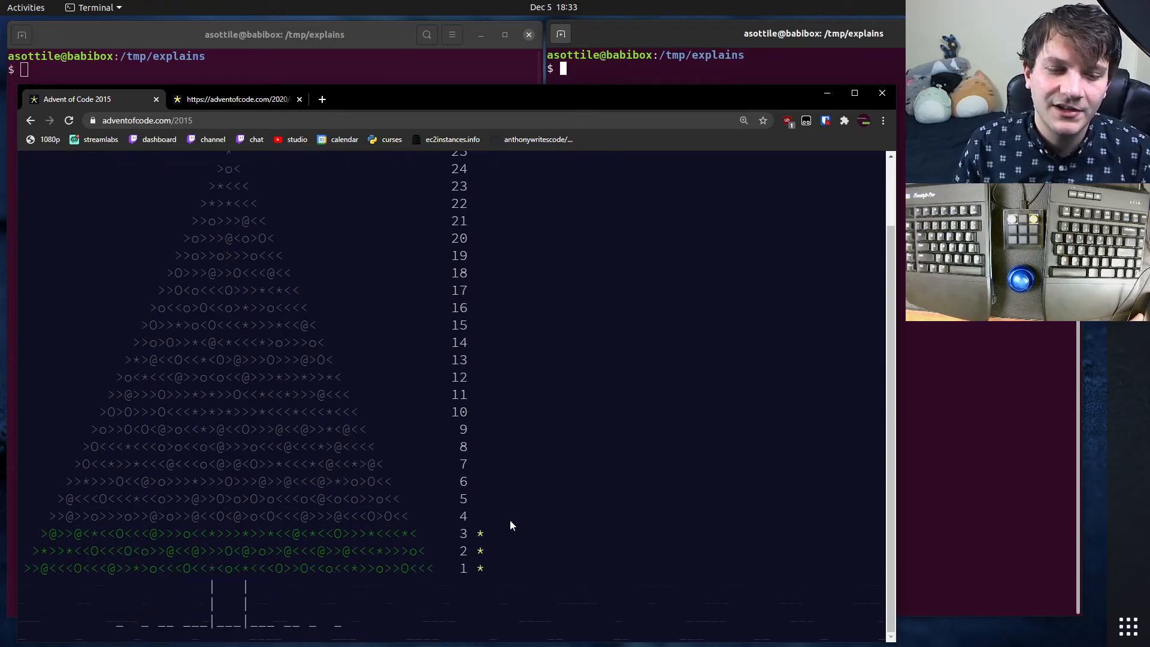
{"action": "mouse_move", "coordinate": [483, 607]}
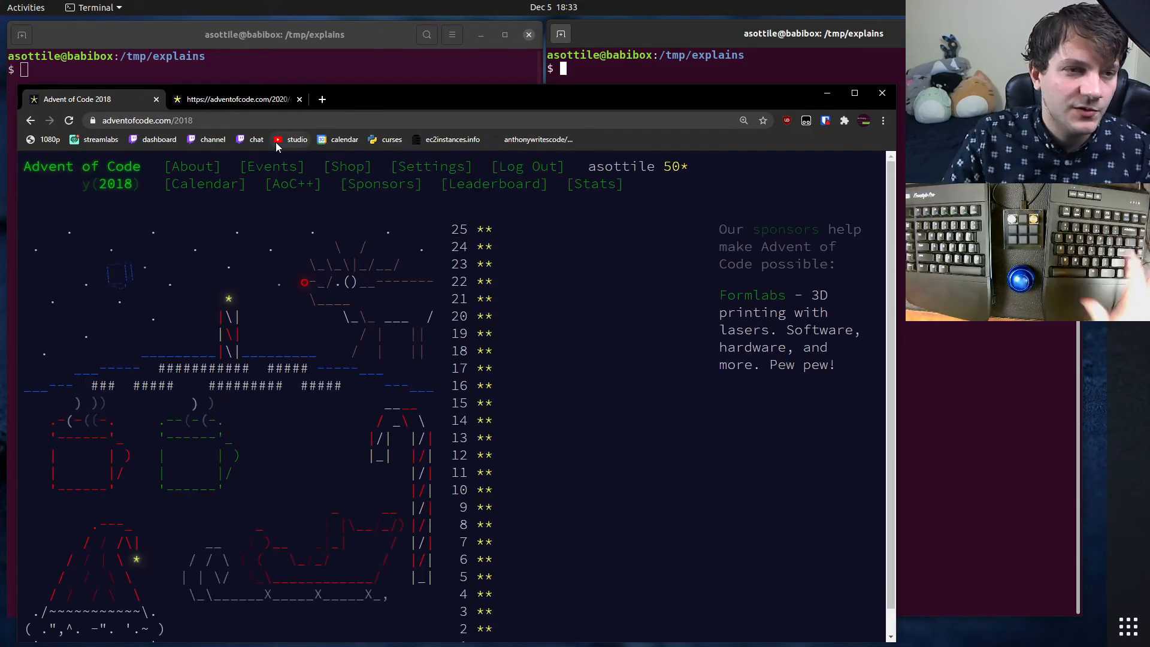
- Scroll down the event calendar page while navigating to the 2018 event
{"action": "scroll", "scroll_direction": "down", "scroll_amount": 3}
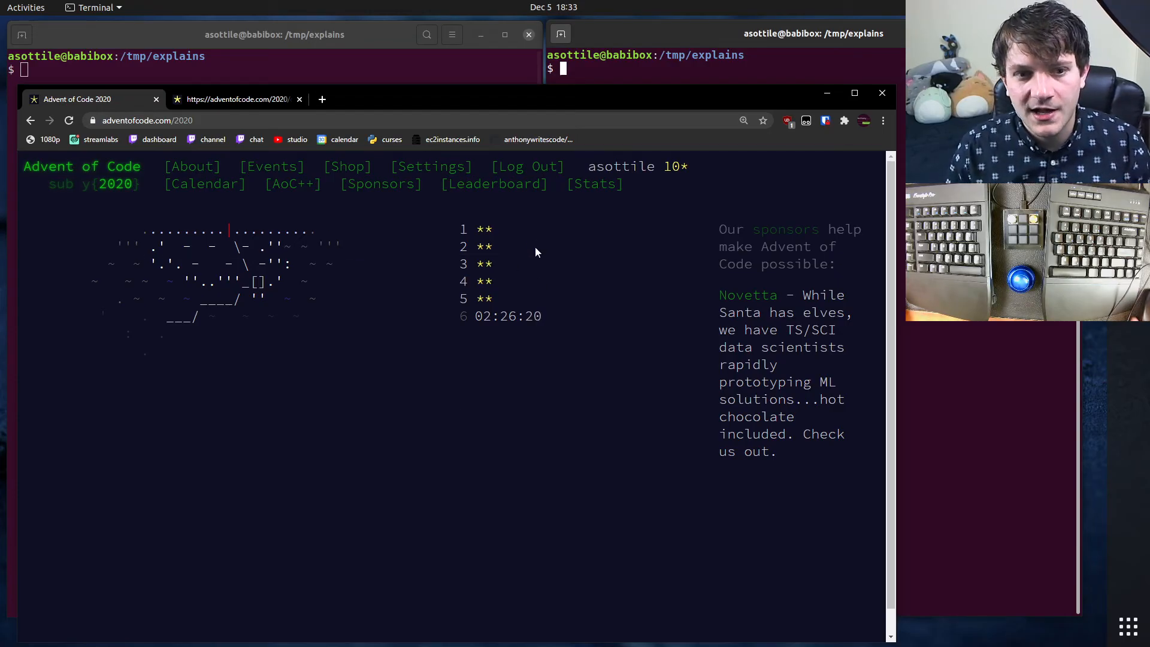
{"action": "mouse_move", "coordinate": [486, 200]}
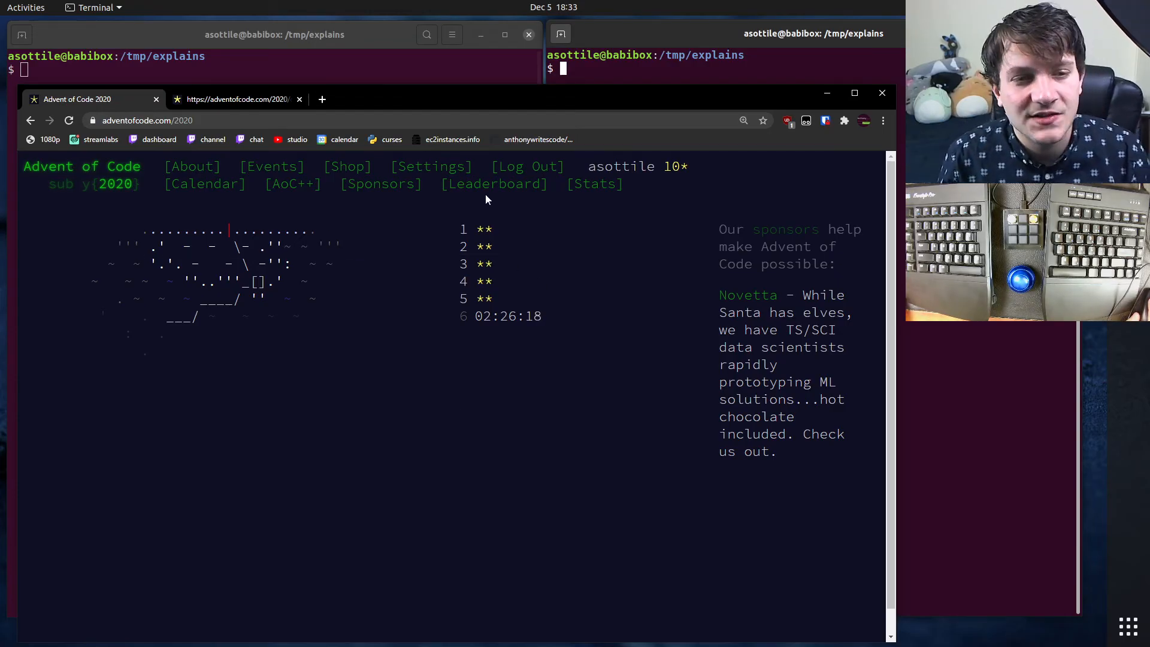